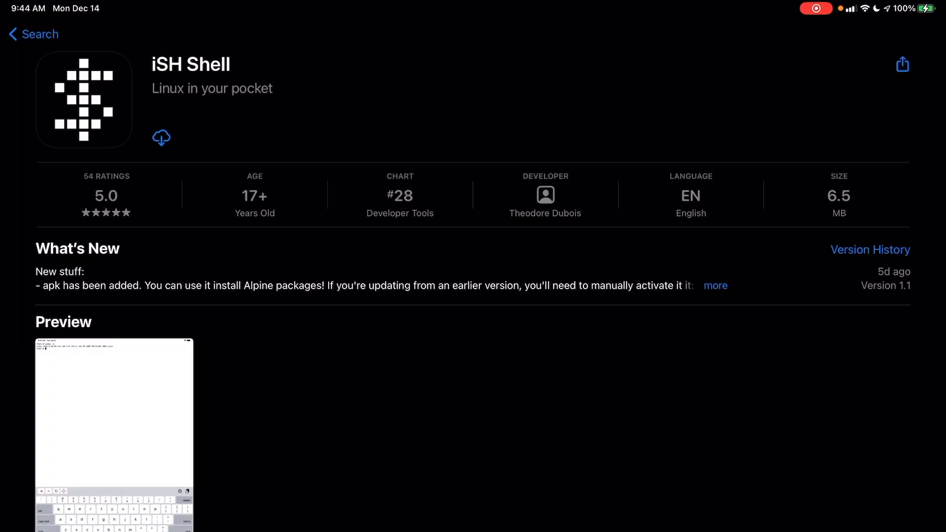
- Install iSH Shell from the App Store and launch it to the Alpine welcome prompt
left_click(161, 137)
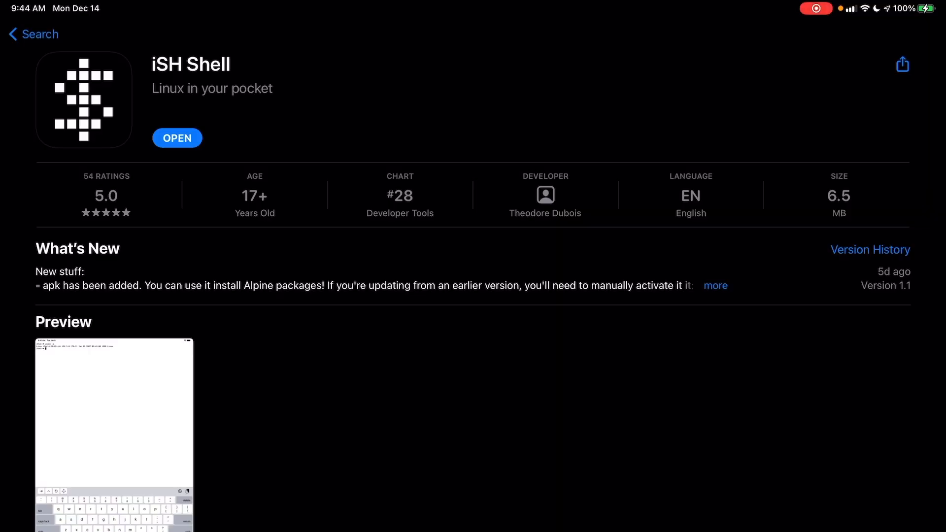
left_click(177, 138)
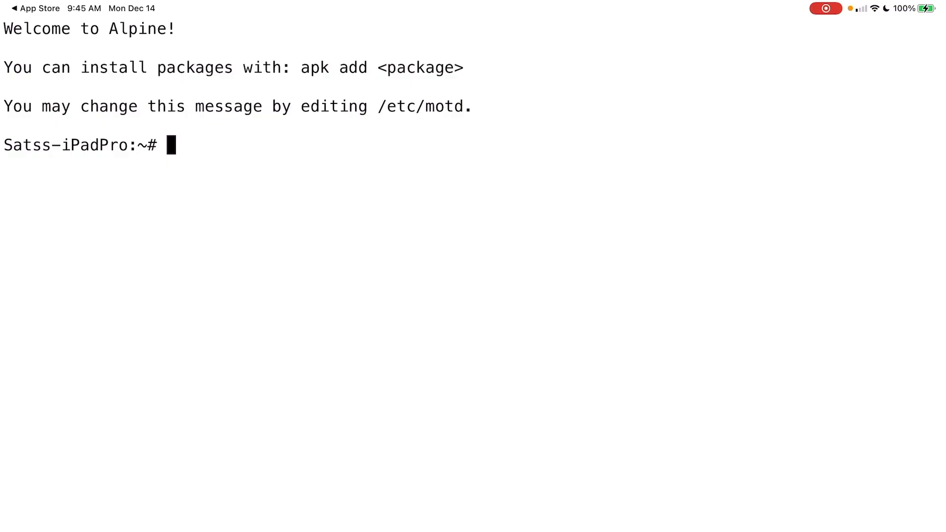
type("apl")
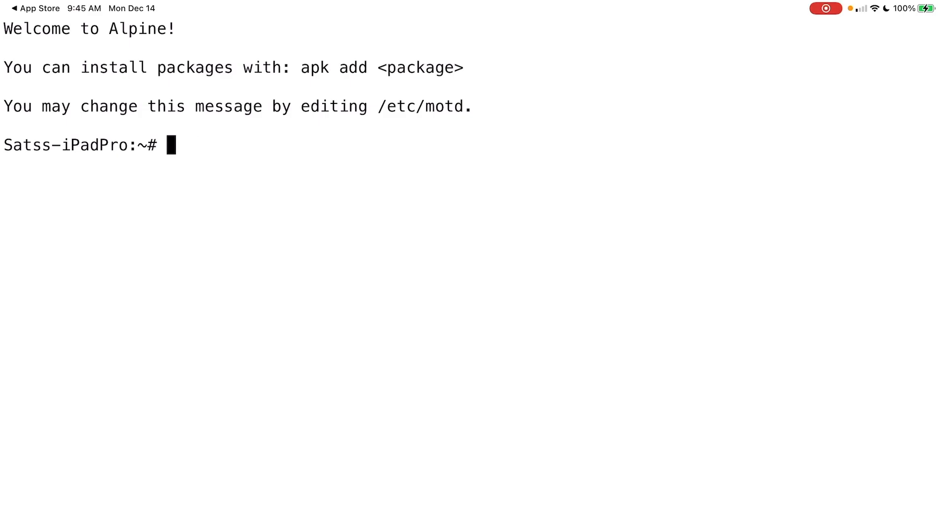
type("apk")
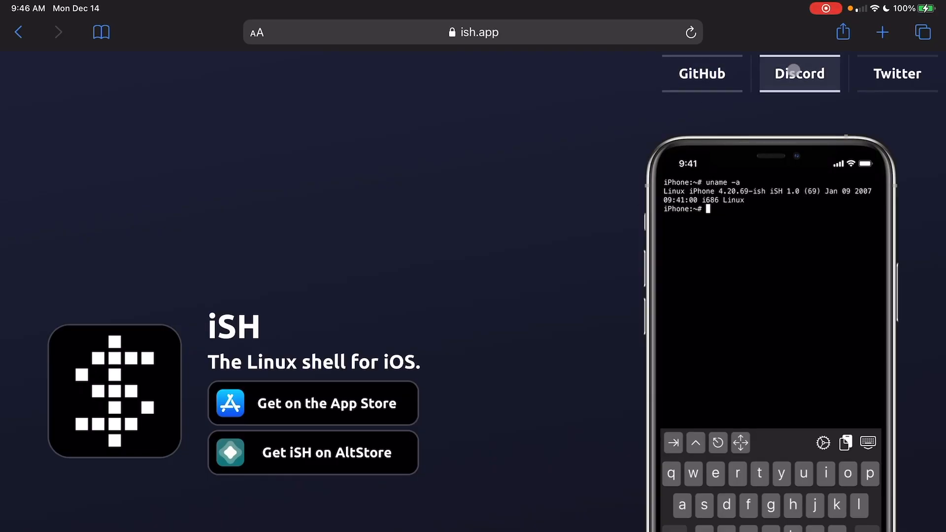
- Scroll down the iSH GitHub README to the project description and links
scroll("down", 3)
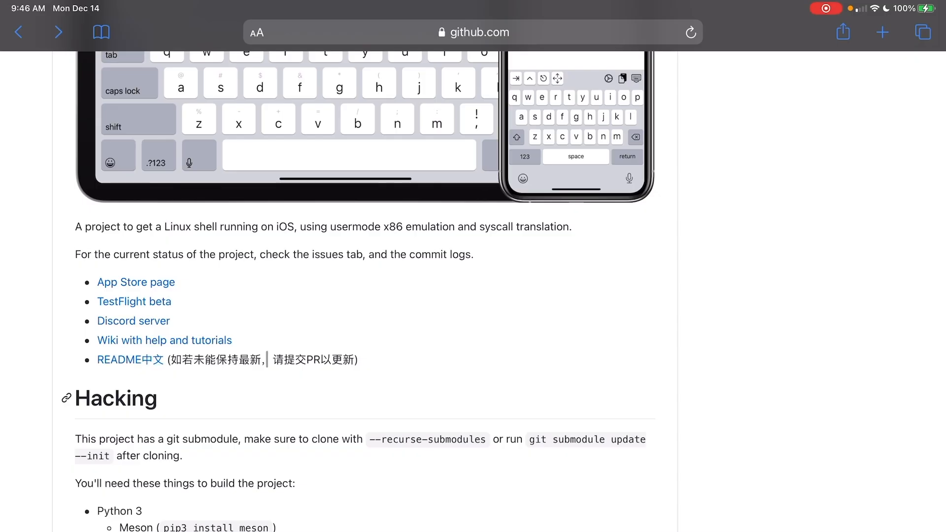
scroll("down", 3)
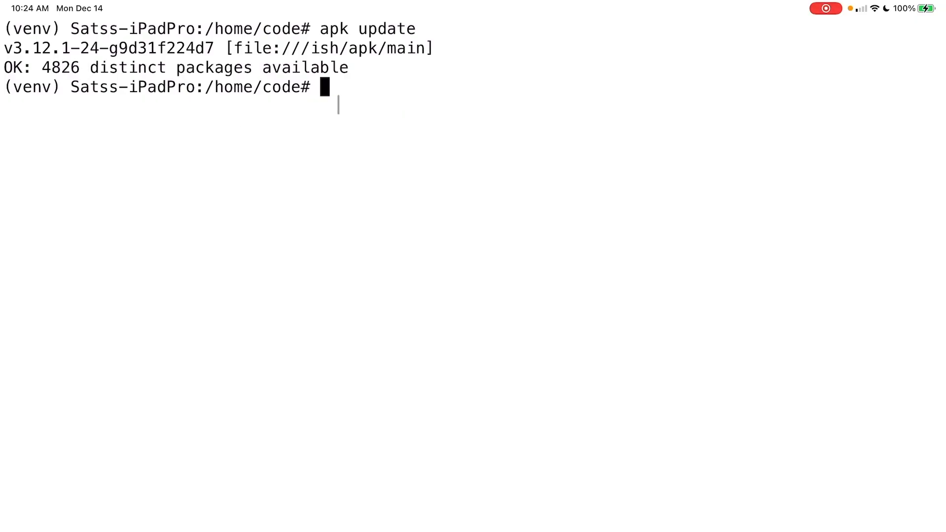
- Run apk upgrade to upgrade the installed Alpine packages, then clear the screen
type("apk")
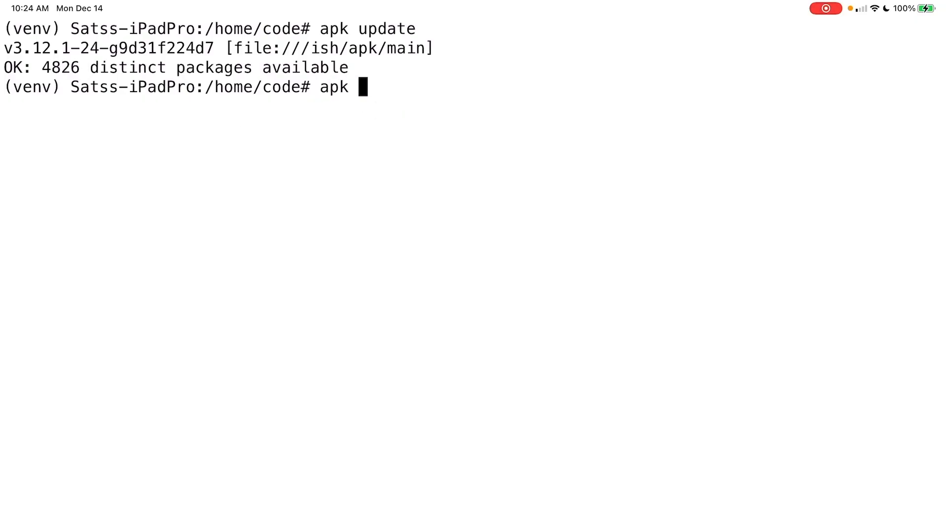
type("upgrade")
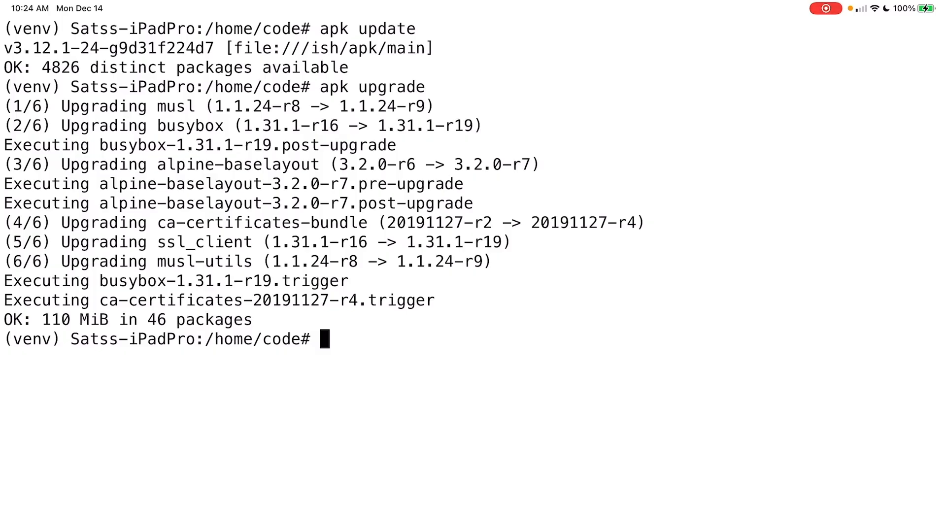
type("clear")
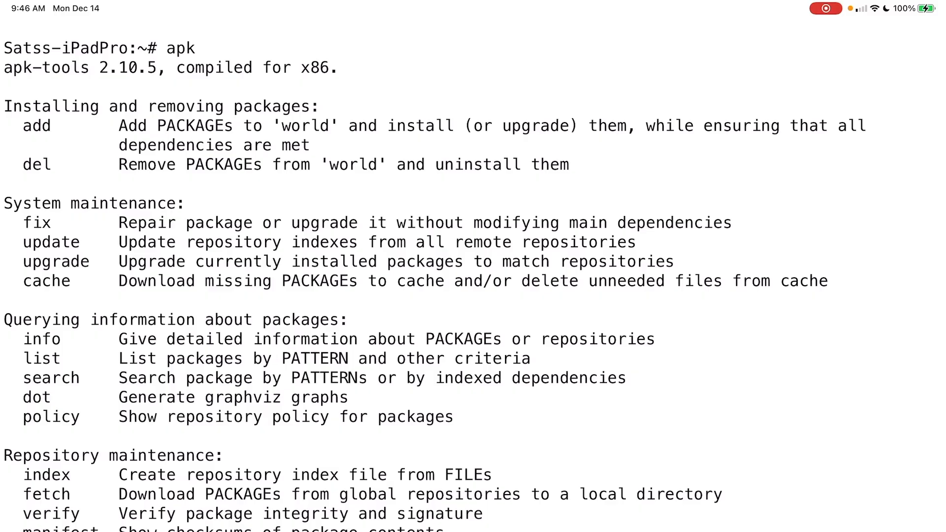
- Install bash and python3 with apk add
type("apk add bash")
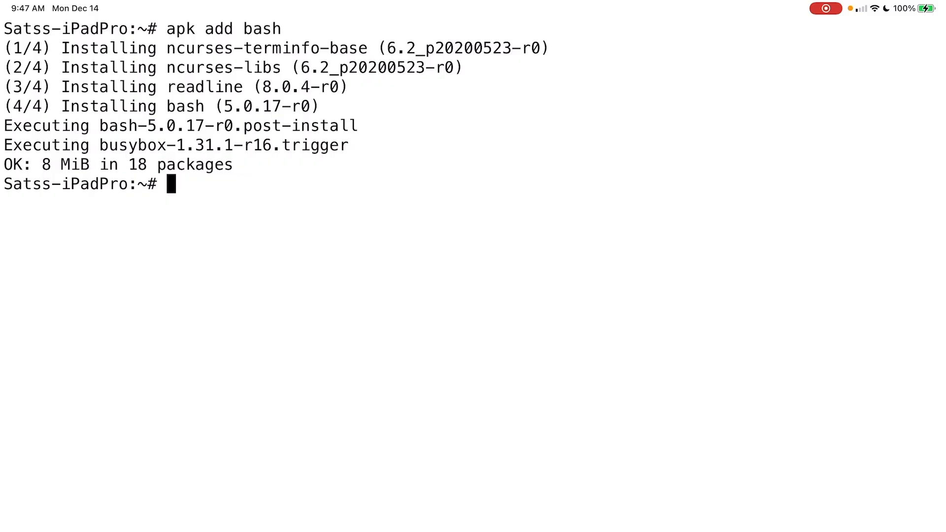
type("apk add")
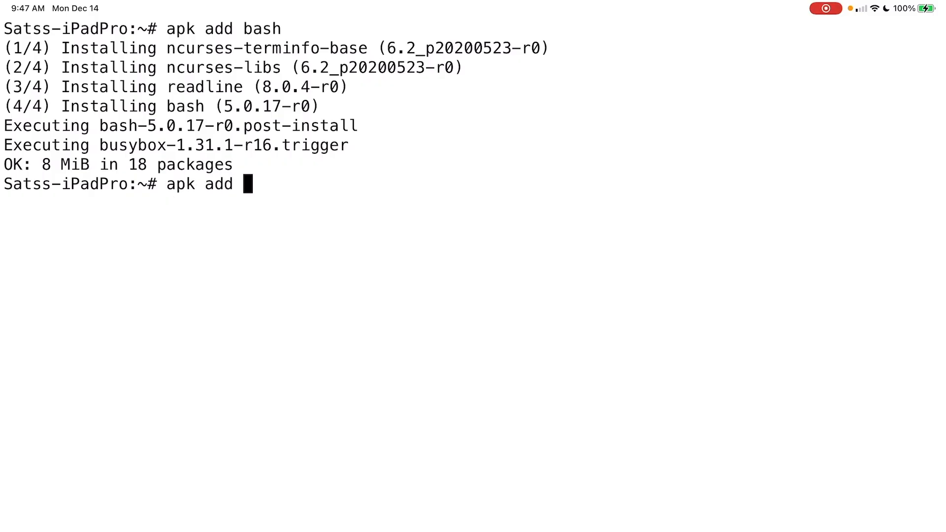
type("python3")
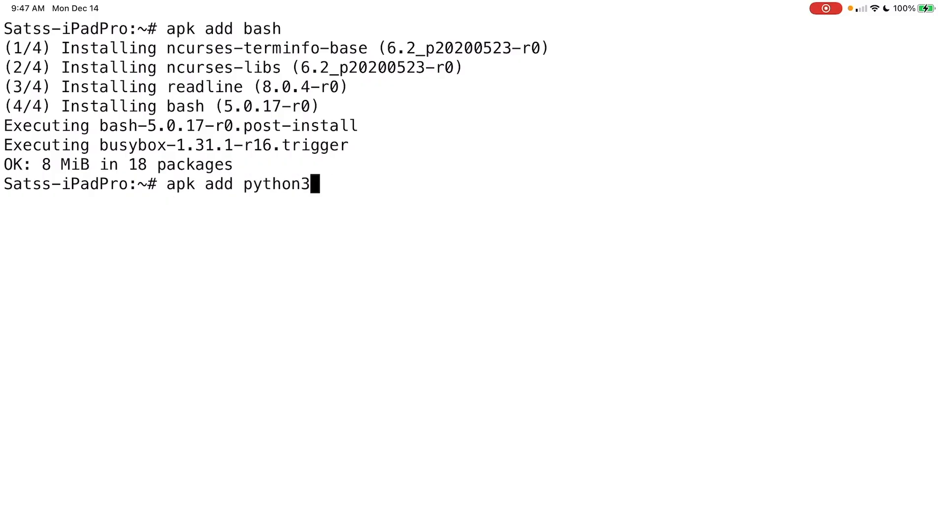
key("Enter")
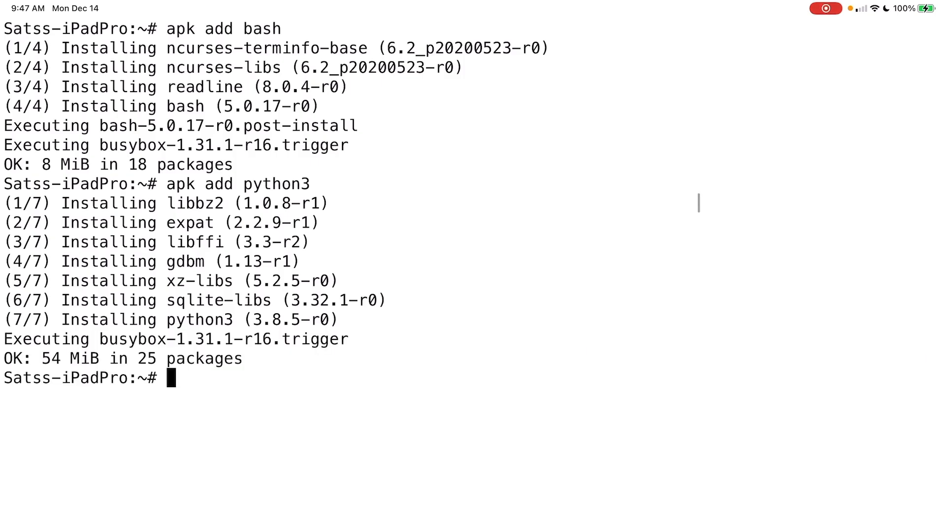
- Confirm Python 3.8.5 with python3 --version and start the py3-pip install command
type("python --version")
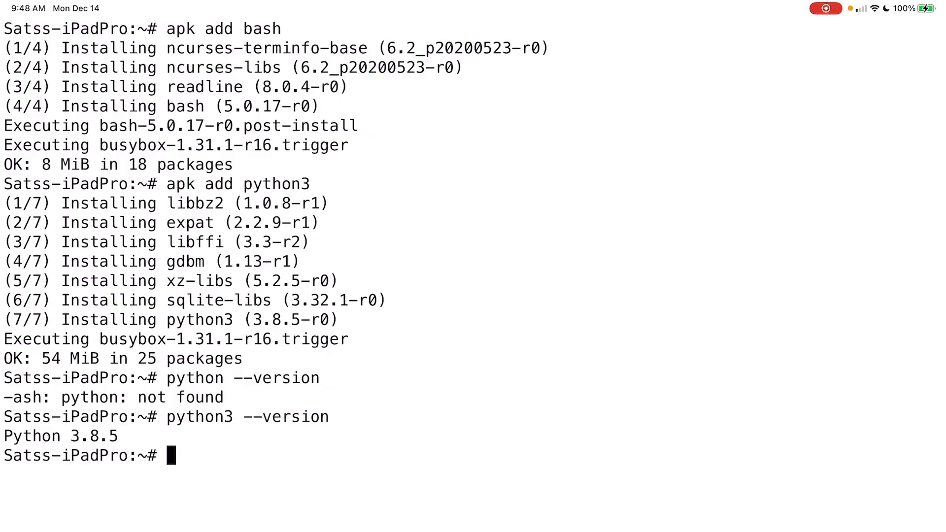
type("pip")
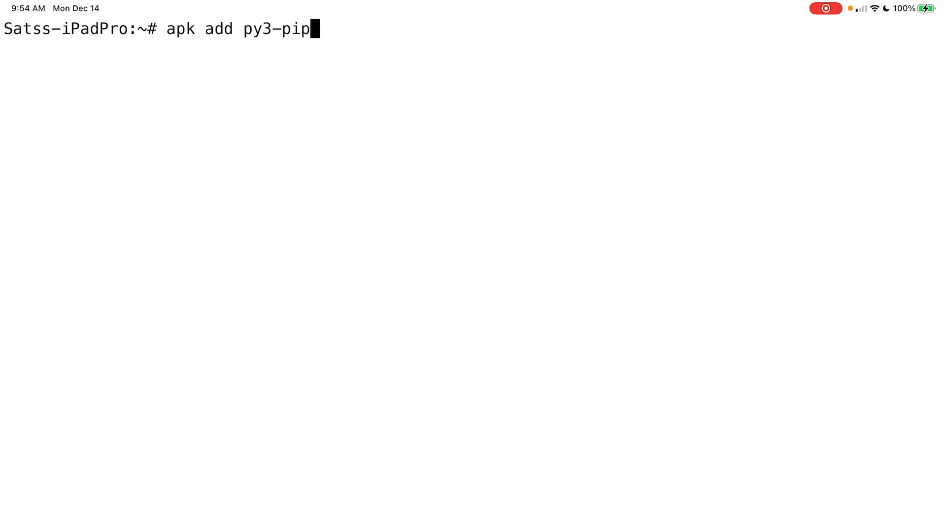
- Run apk add py3-pip, then python3 -m ensurepip to install pip 20.1.1 and setuptools 47.1.0
key("Backspace")
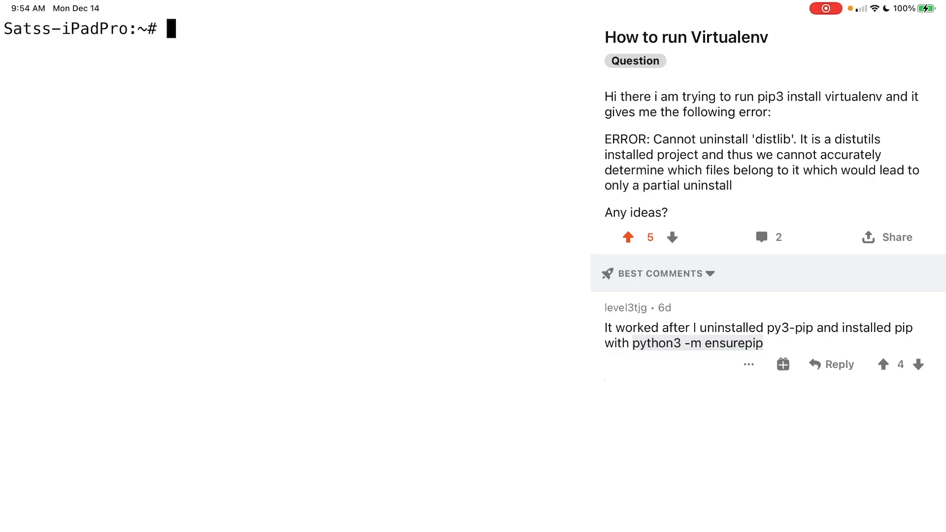
type("python3 -")
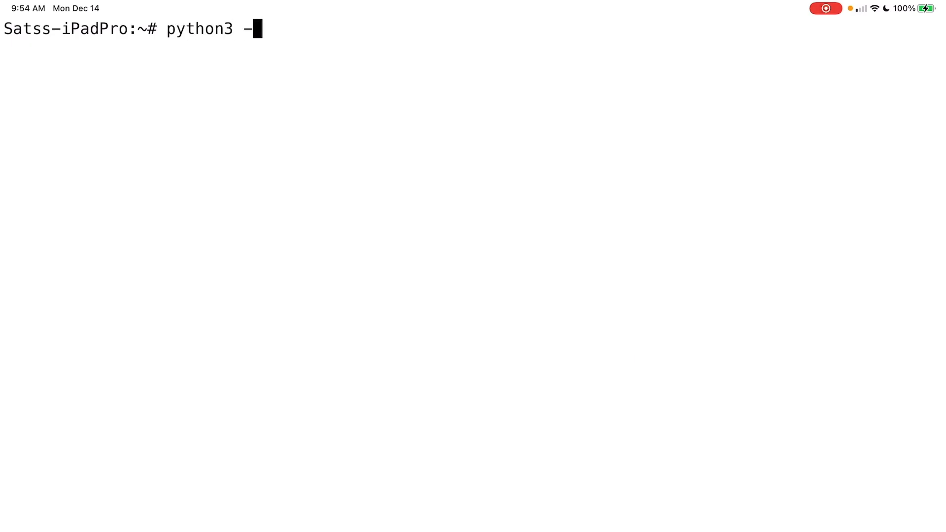
type("m ensure")
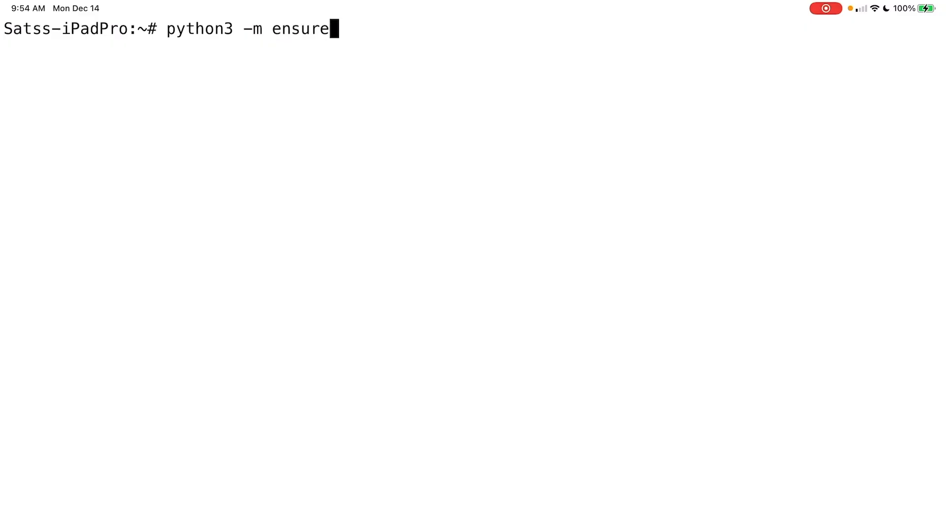
type("pip")
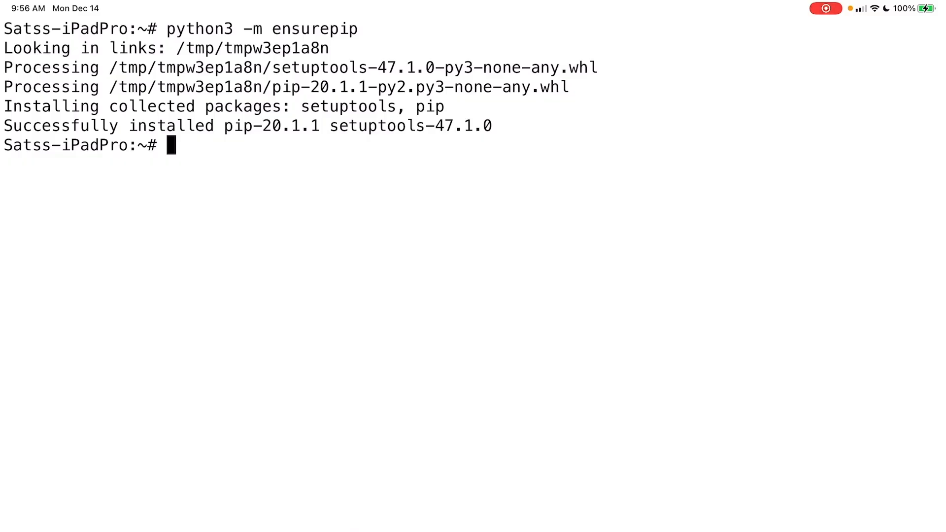
- Run pip3 install virtualenv to install virtualenv and its dependencies
type("pip")
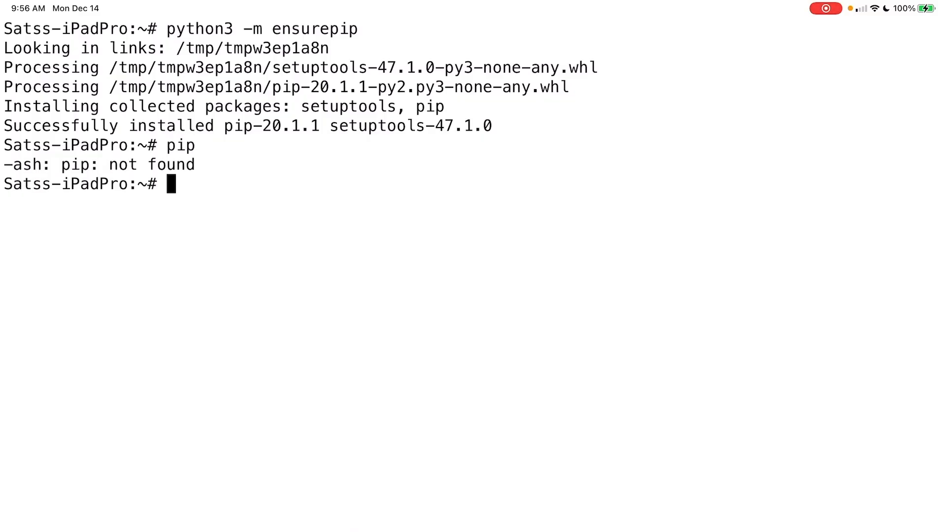
type("pip3")
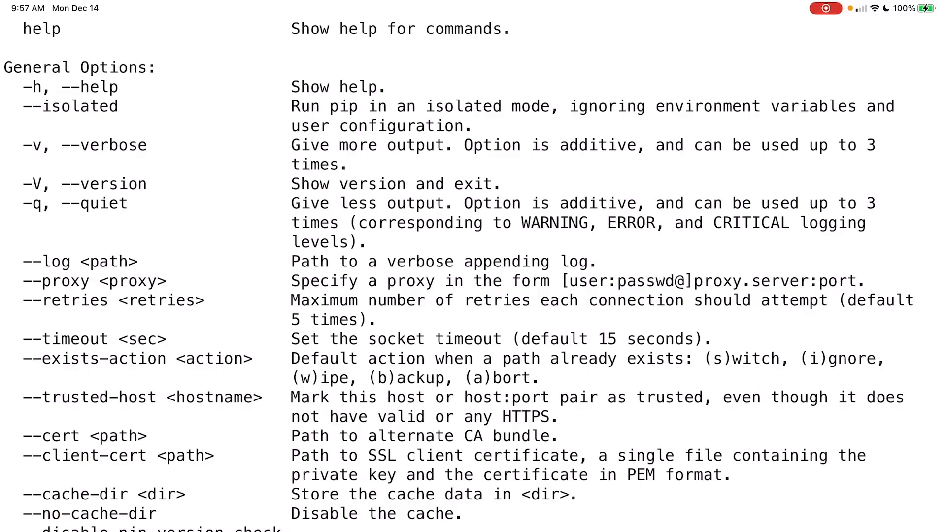
type("pip3 i")
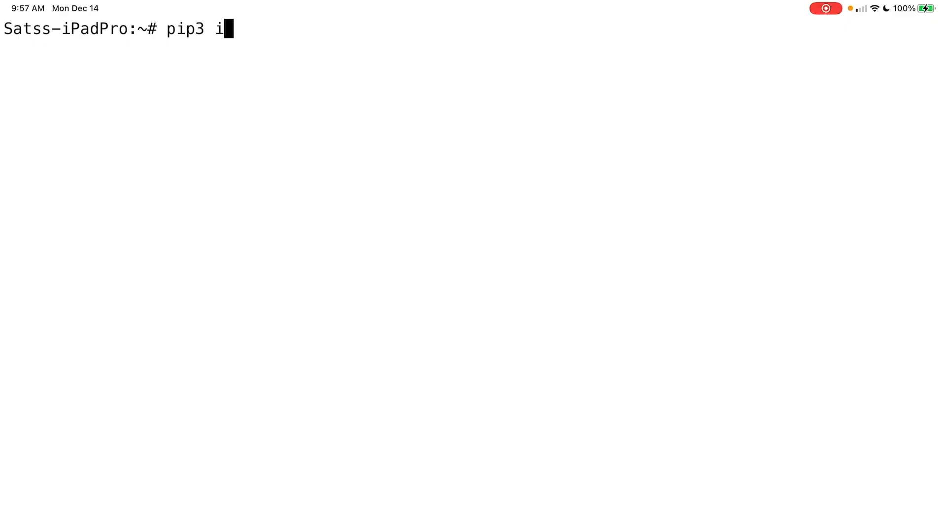
type("nstall c")
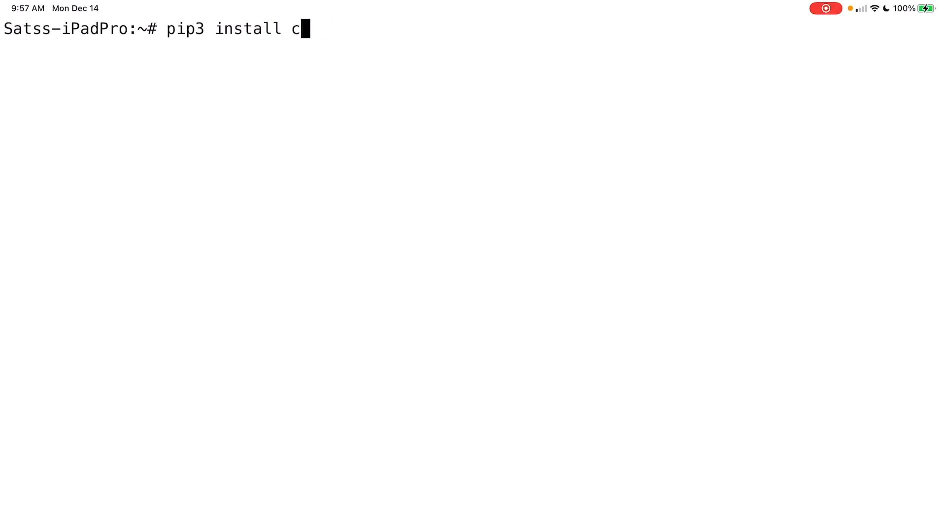
type("irtual")
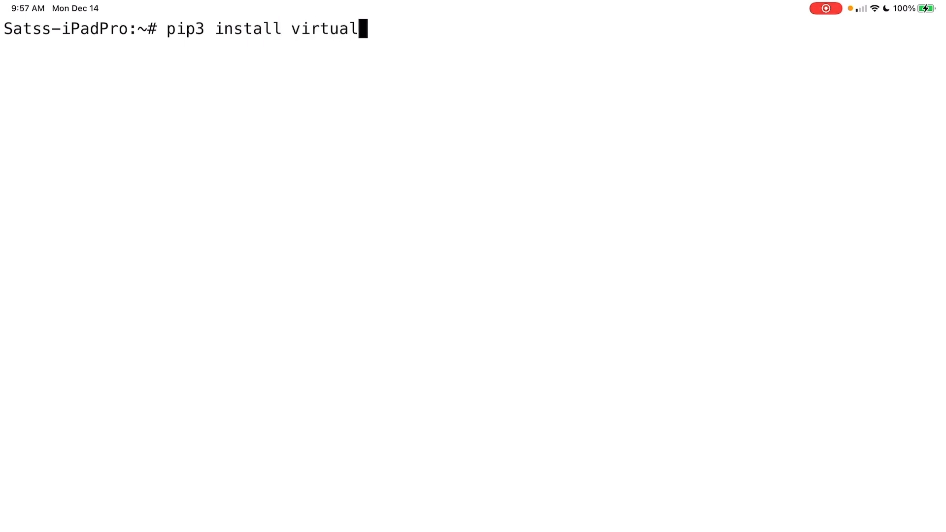
type("env")
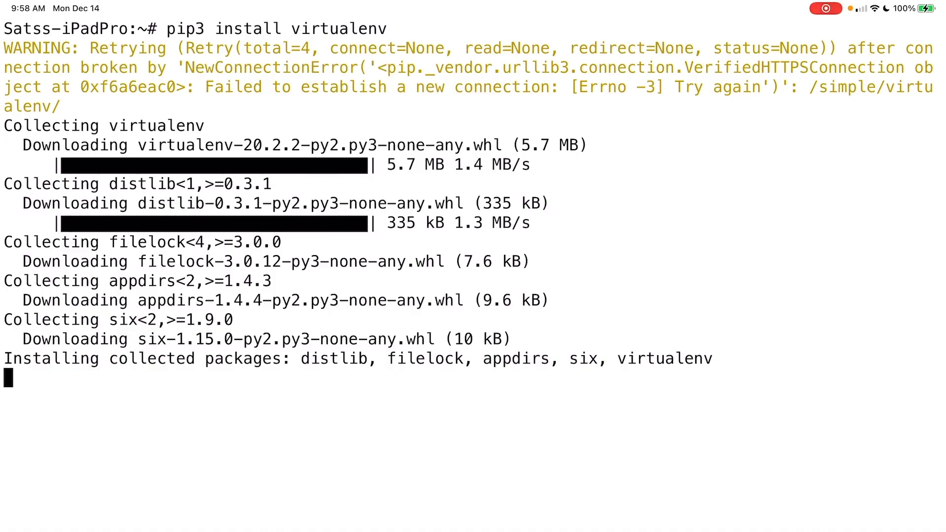
type("c")
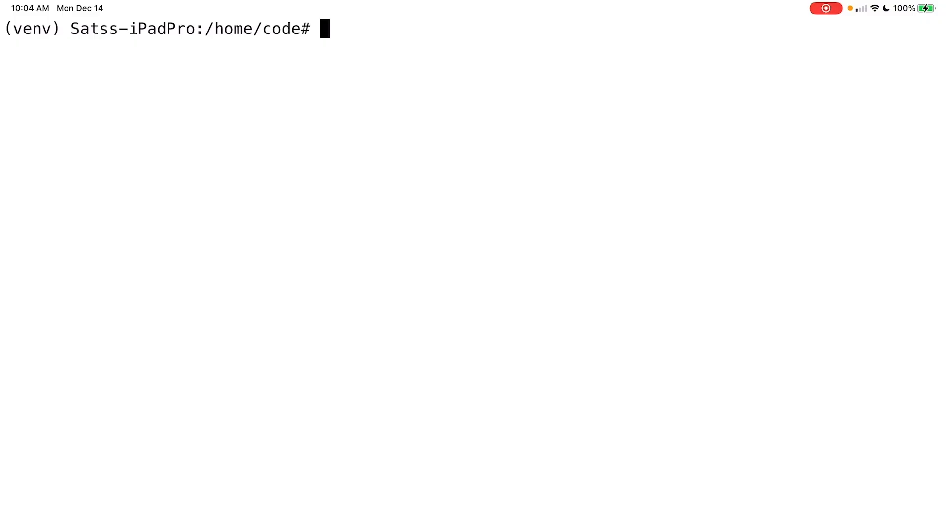
type("sssh")
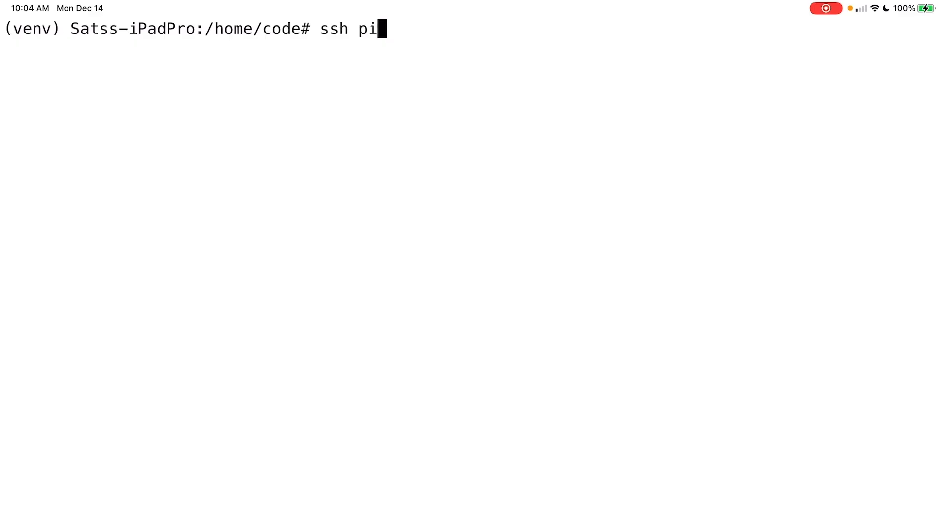
type("@19")
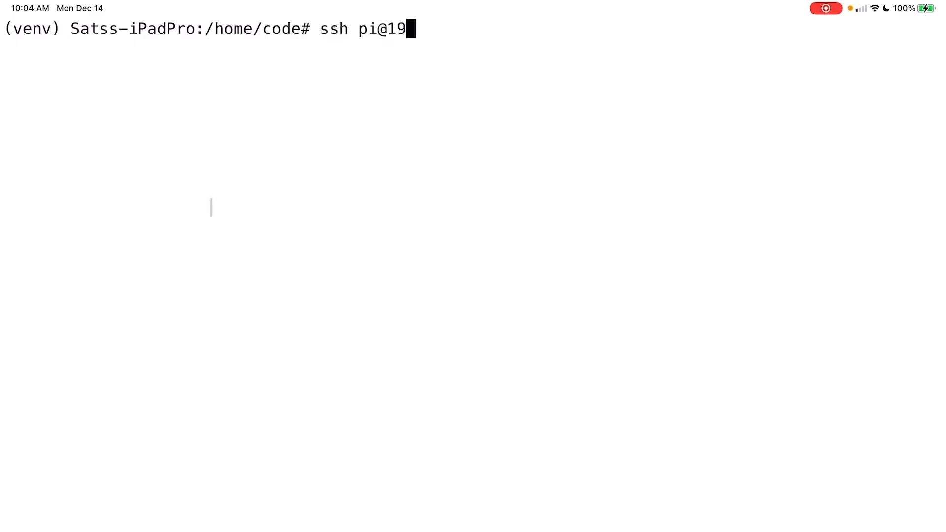
type("2.168")
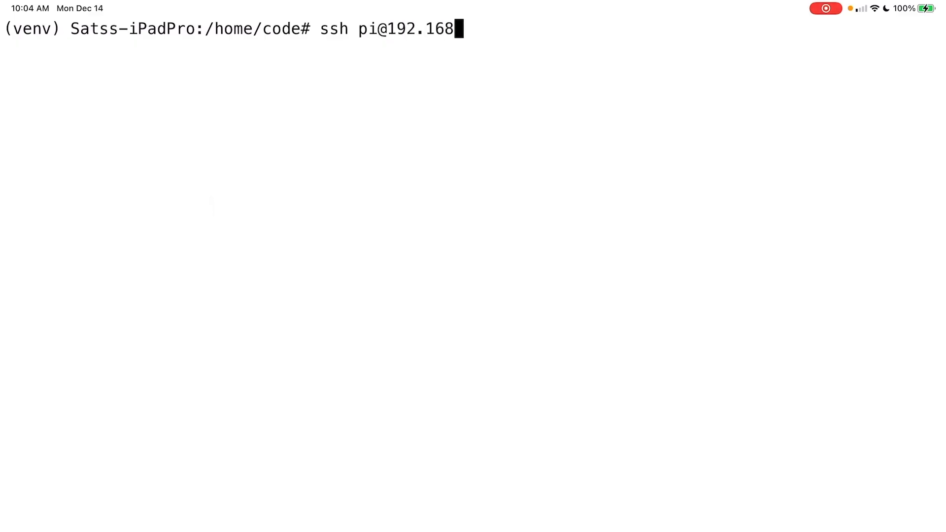
type(".1.132")
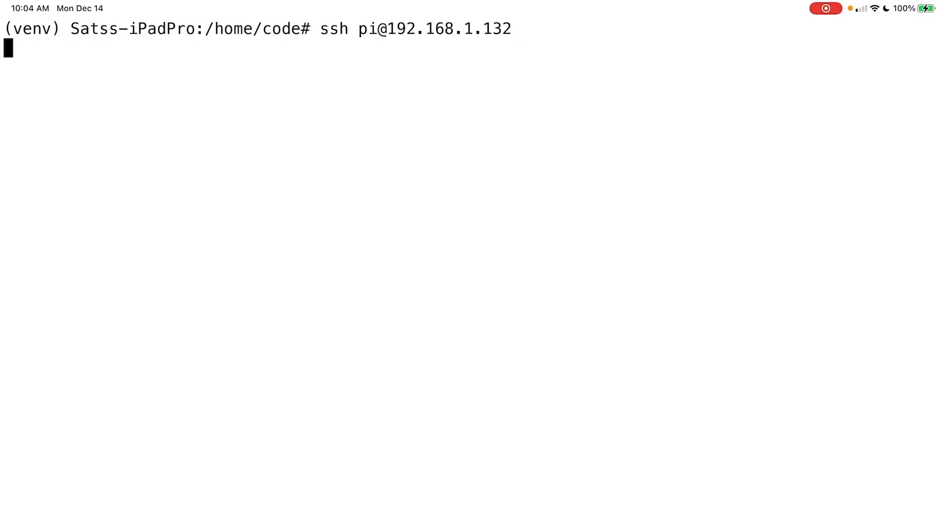
type("yes/no/[fingerprint])? yes")
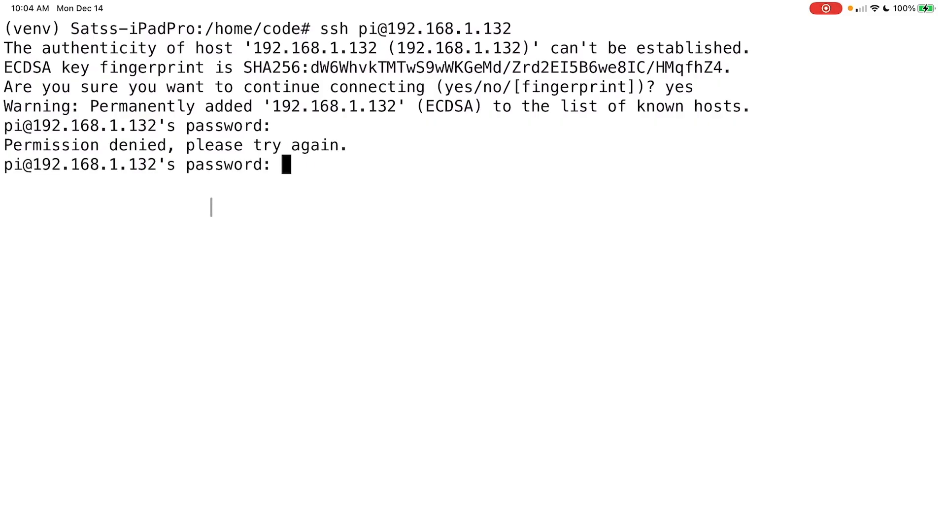
key("Enter")
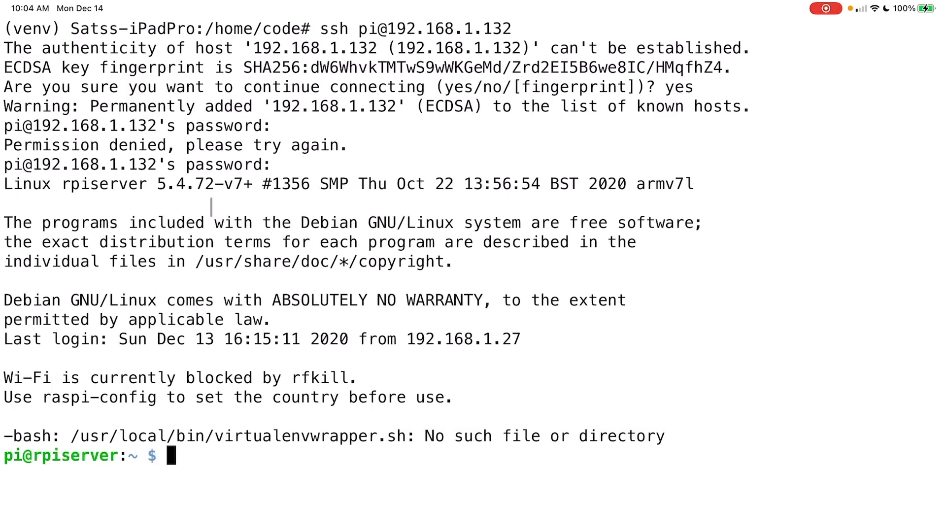
- List the Raspberry Pi's home folders with ls, then clear the screen
type("ls")
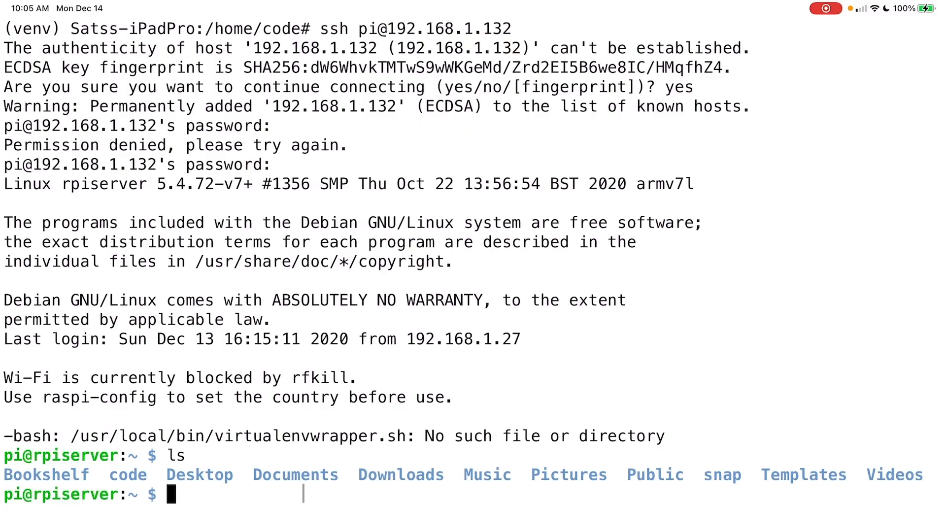
type("clear")
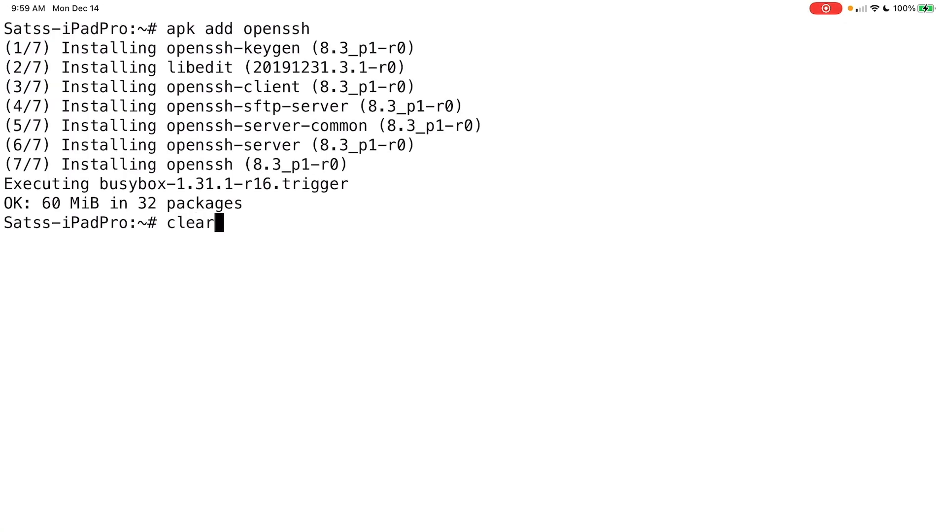
- Move to /home, create a code folder with mkdir and list the directory with ls -la
key("Return")
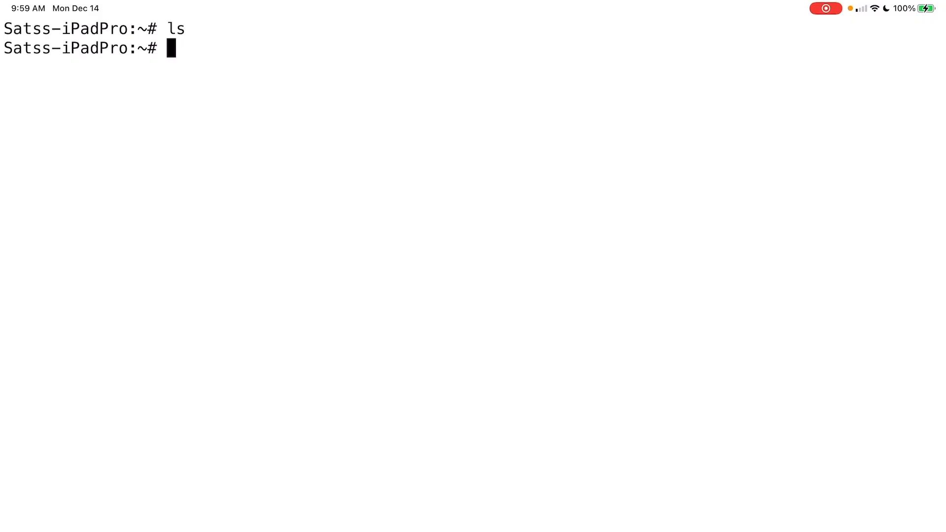
type("cd /home")
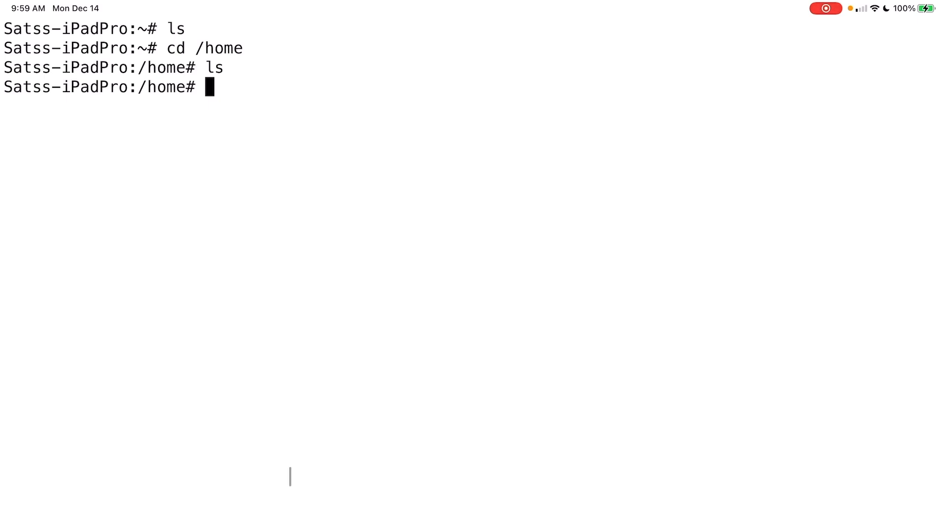
type("mkdir code")
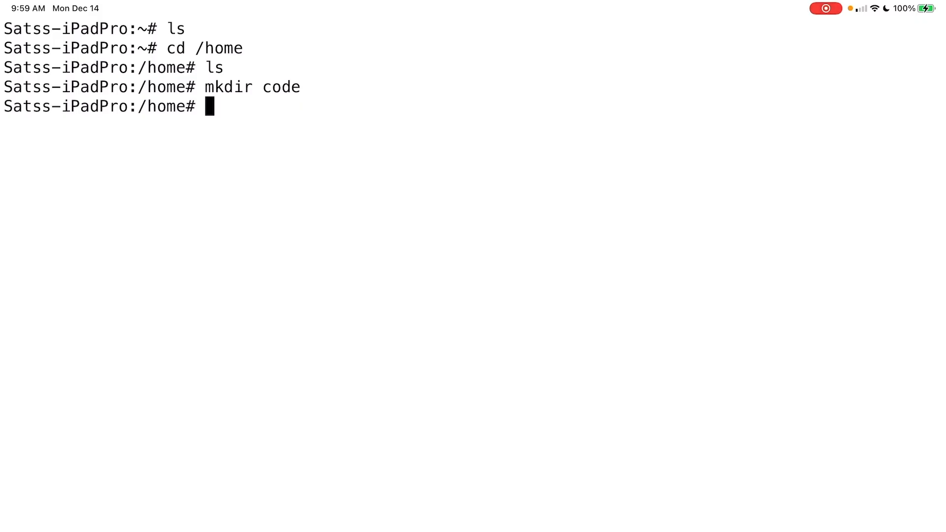
type("ls -la")
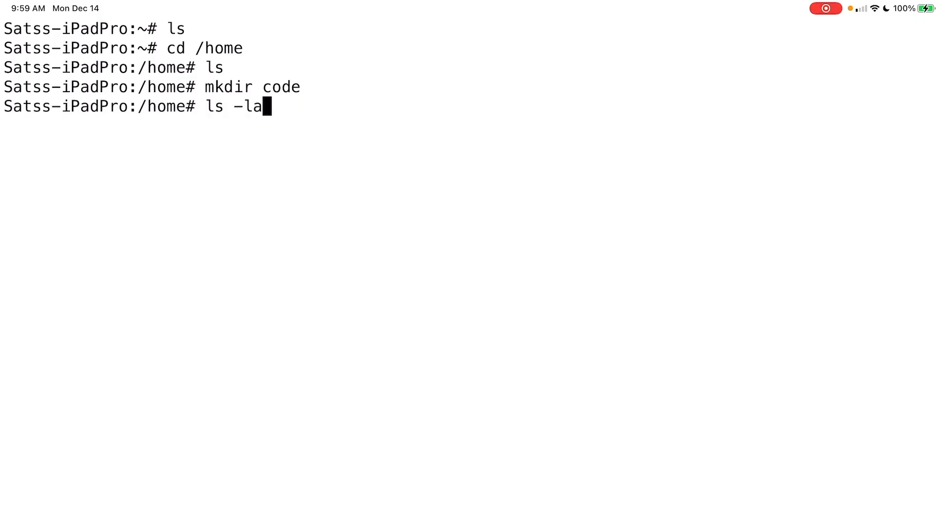
key("Enter")
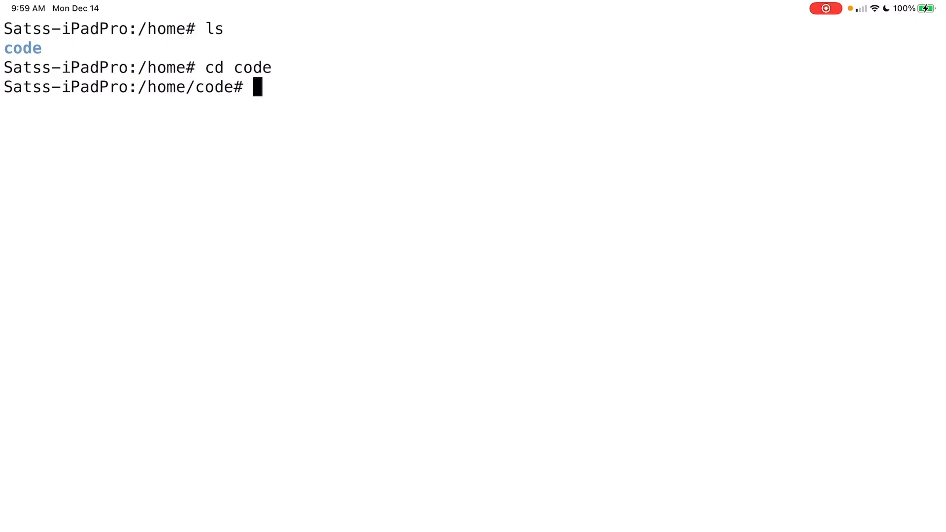
- Create the venv environment in /home/code and activate it with source venv/bin/activate
type("clea")
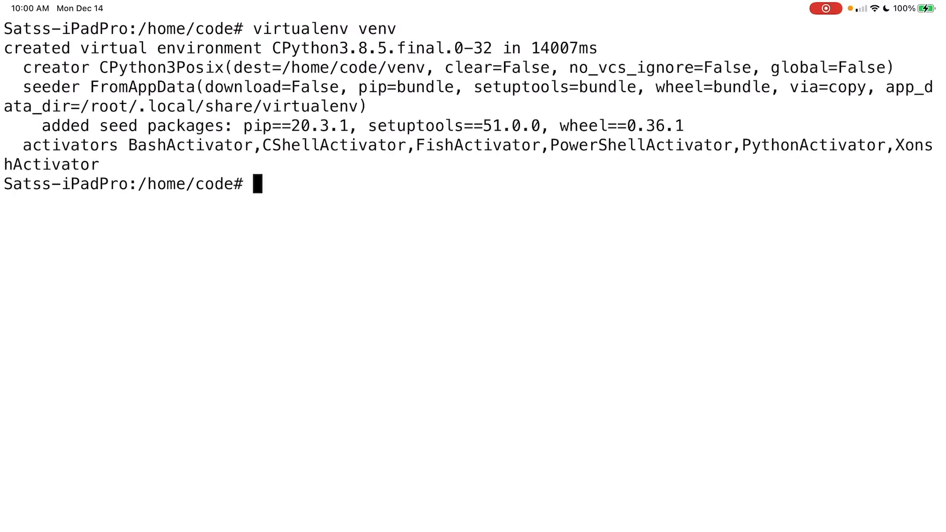
type("ls")
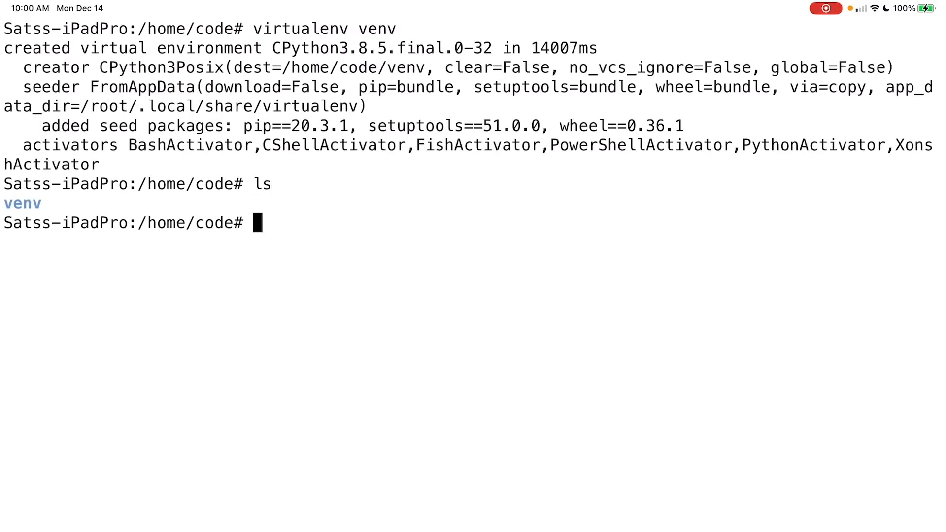
type("source venv")
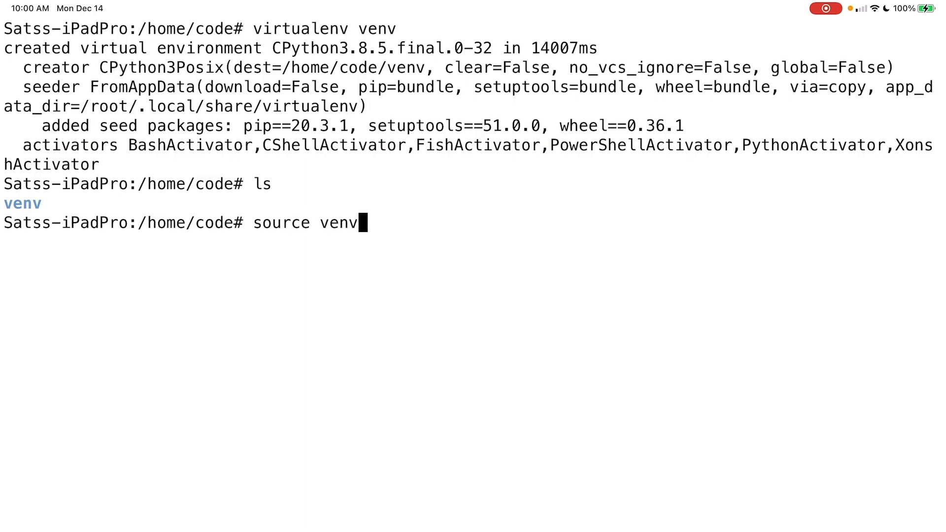
type("/bin.activate")
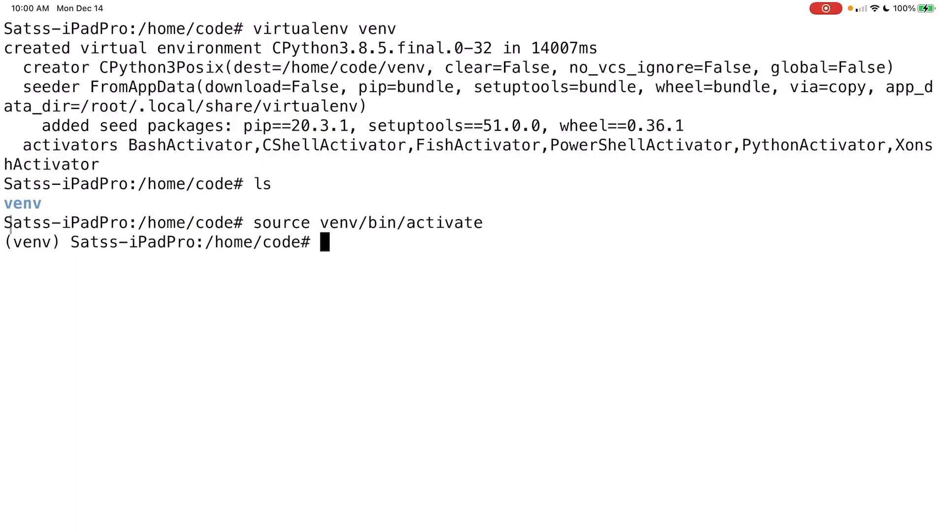
type("clear")
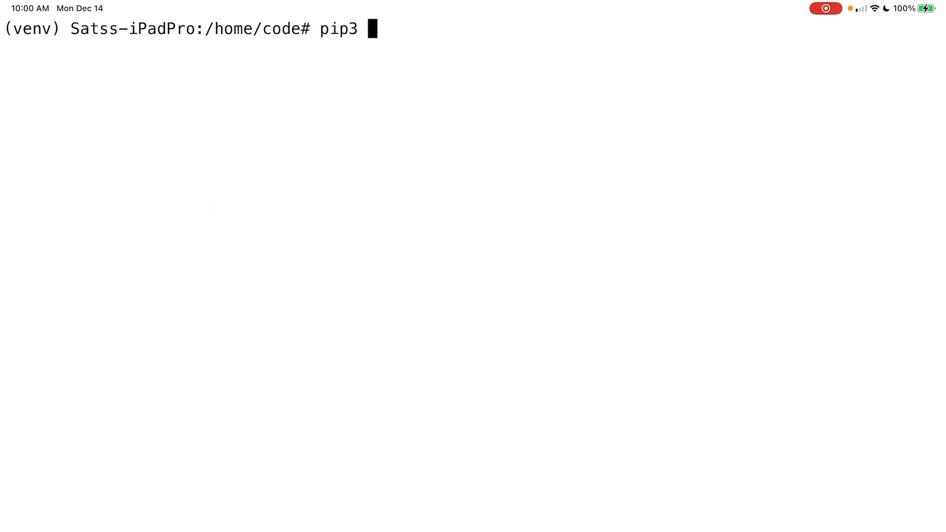
- Run pip3 install selenium in the venv, installing selenium 3.141.0 and urllib3 1.26.2, then clear
type("install selenium")
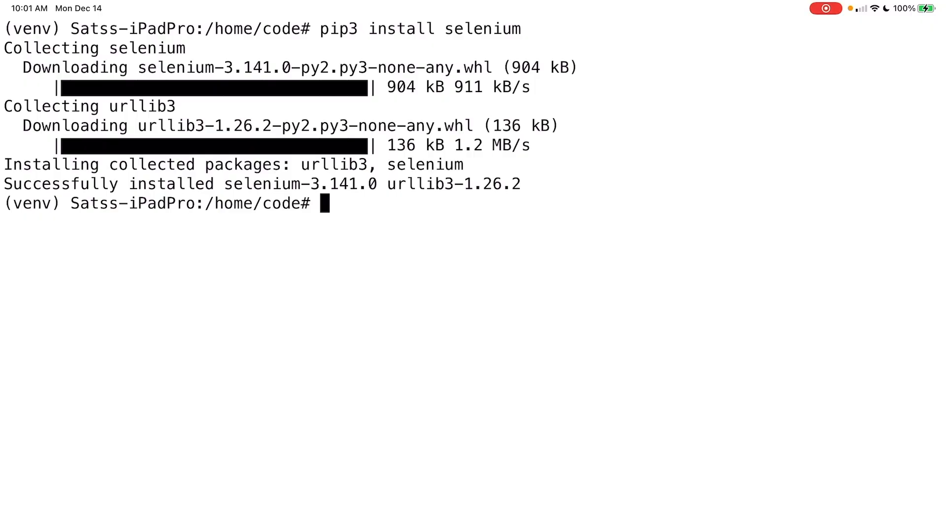
type("clear")
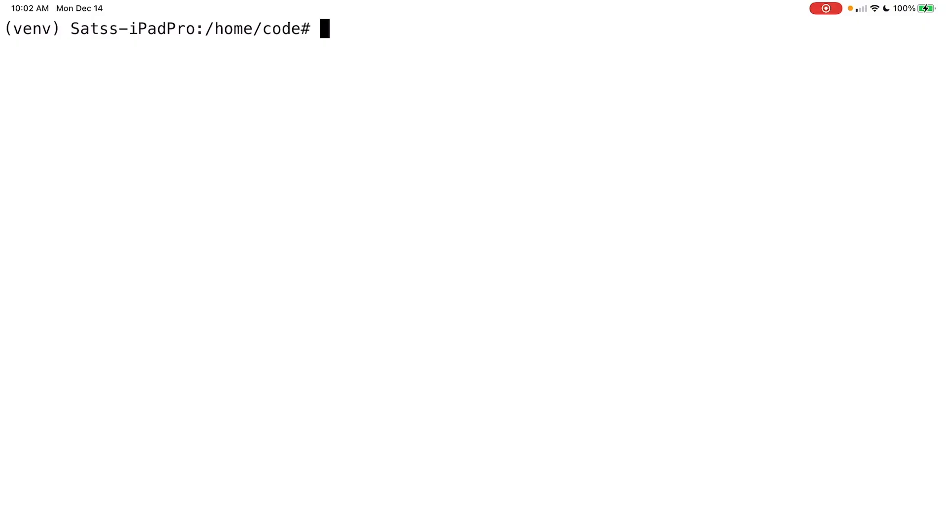
- Start pip install pandas, cancel it with Ctrl+C, then exit the SSH session to 192.168.1.132
type("pip install pandas")
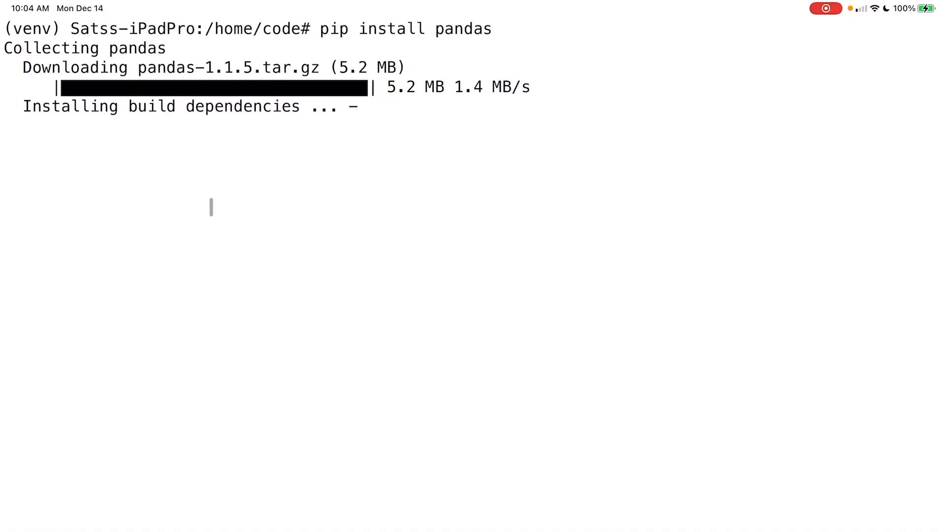
key("ctrl+c")
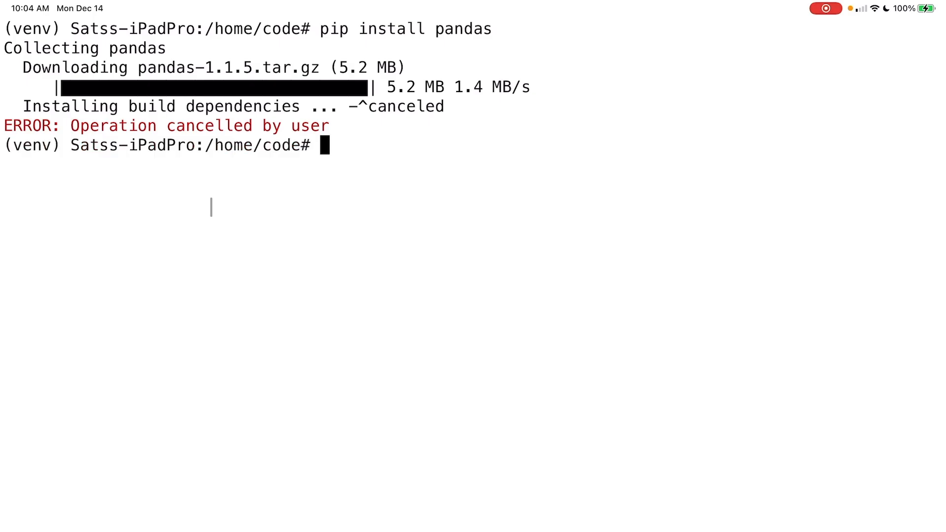
type("cle")
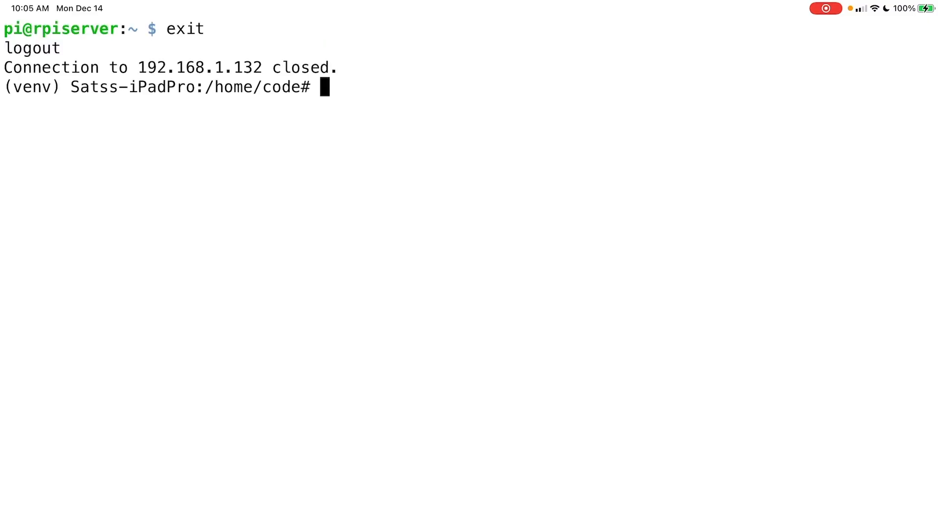
- List /home/code, run pip3 install django (pulling asgiref, pytz, sqlparse), then clear the screen
type("ls")
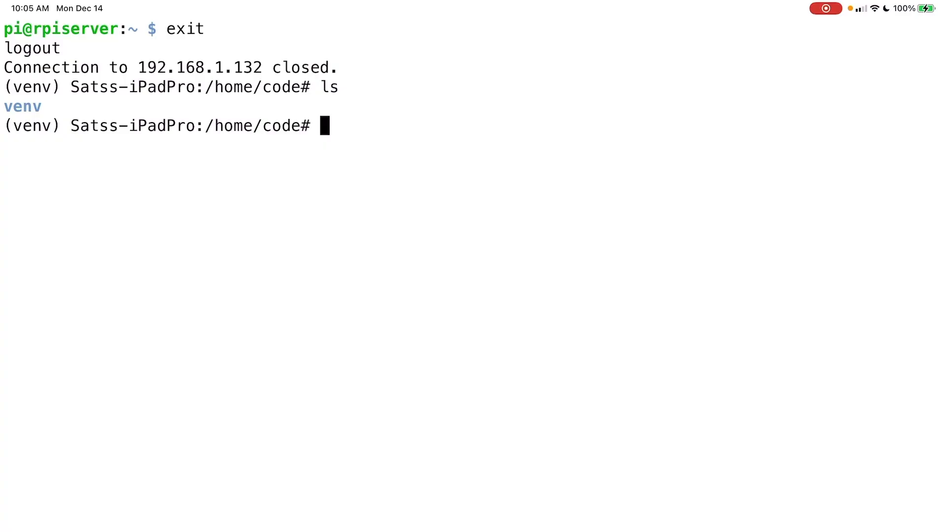
type("p")
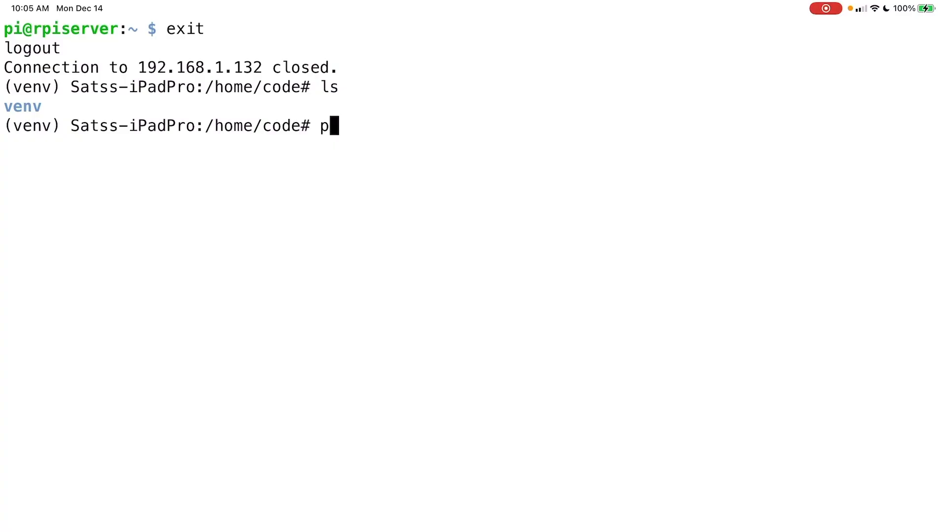
type("ip3")
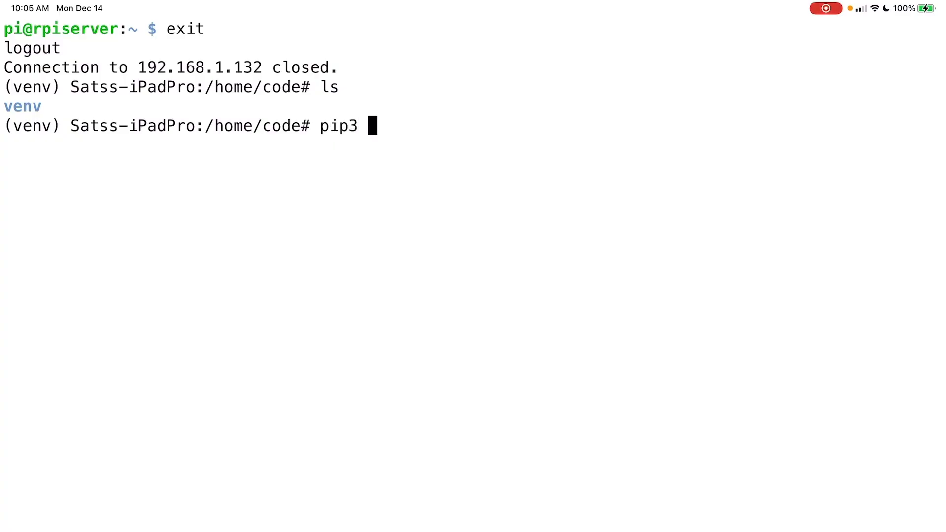
type("install djang")
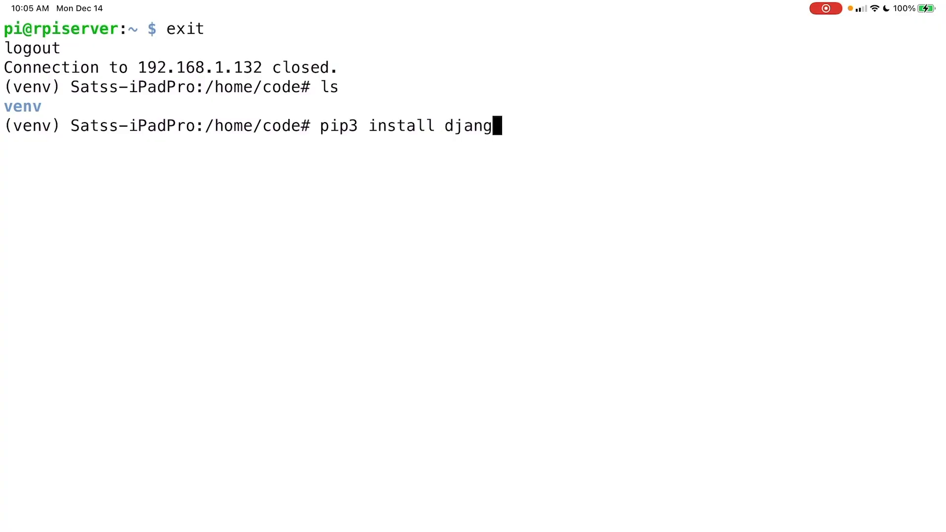
type("o")
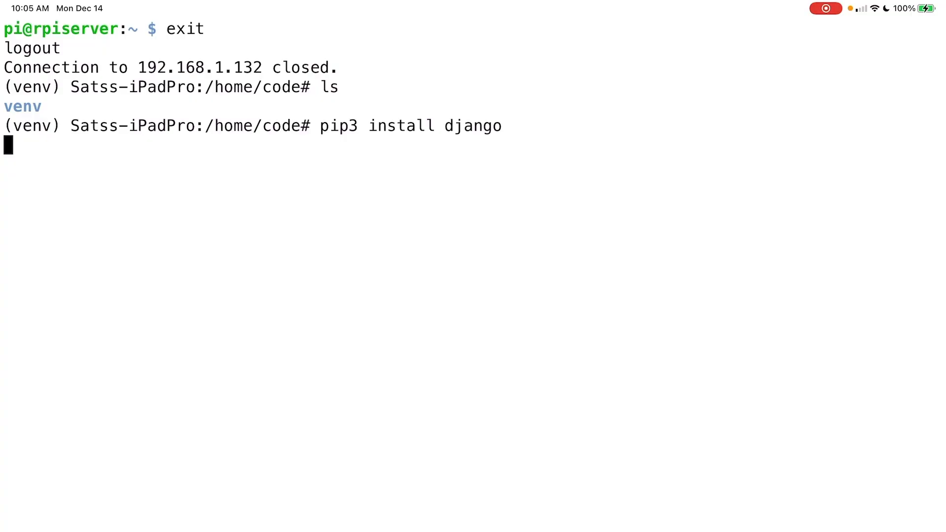
key("Enter")
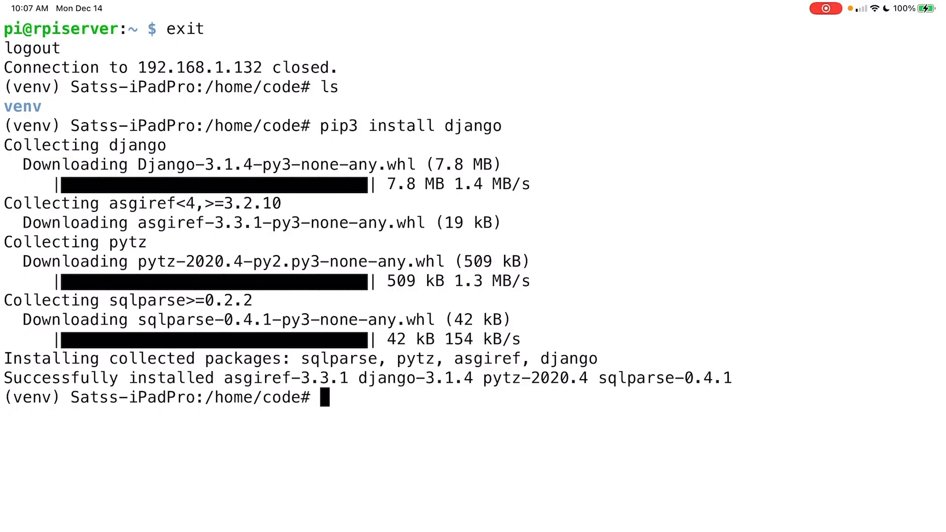
type("clea")
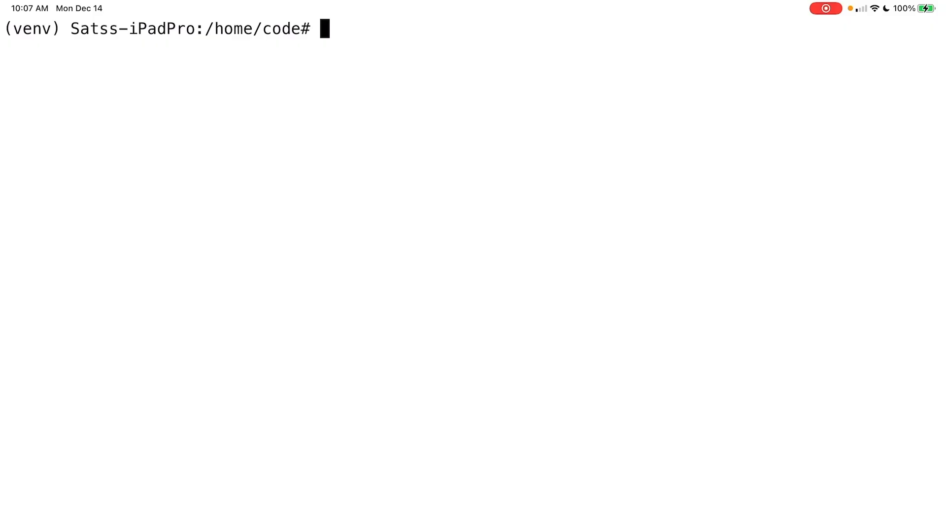
- Abandon the mistyped apk command, install vim via apk add, then touch test.py in /home/code
type("apk add nn")
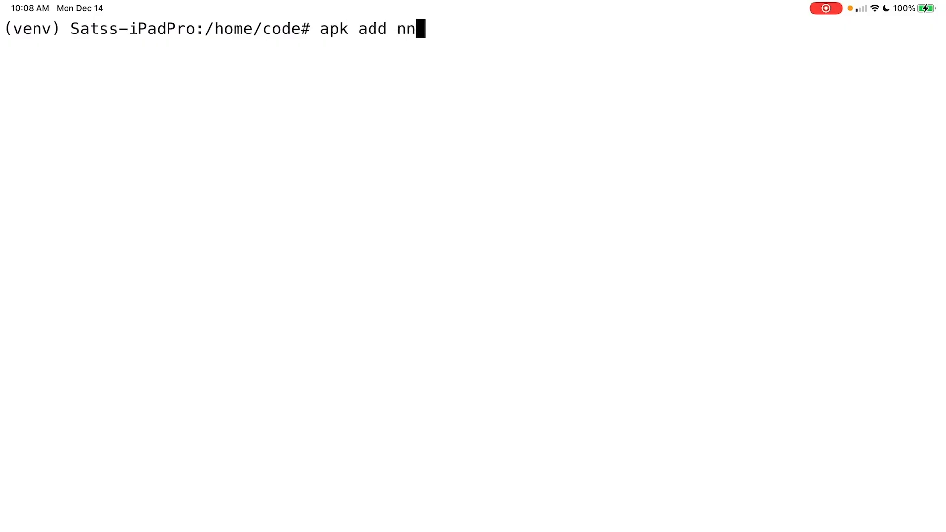
key("Enter")
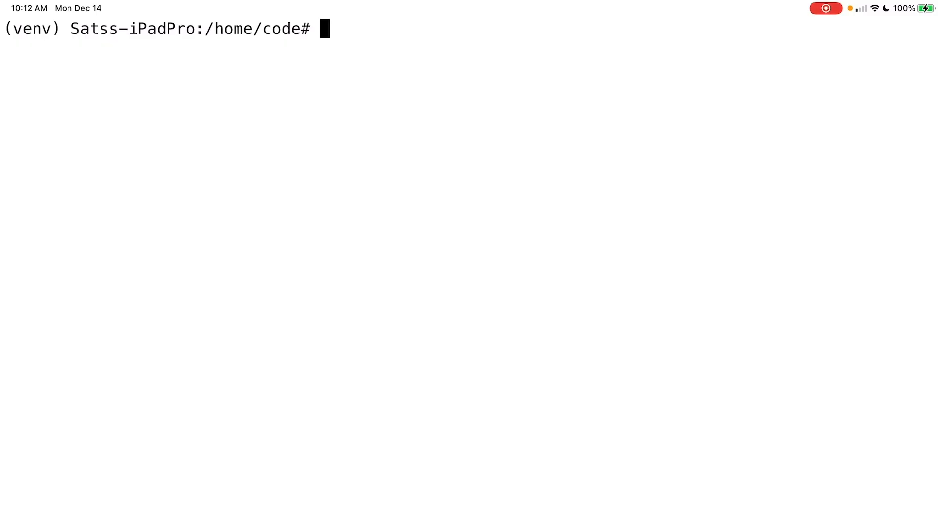
type("apk add i")
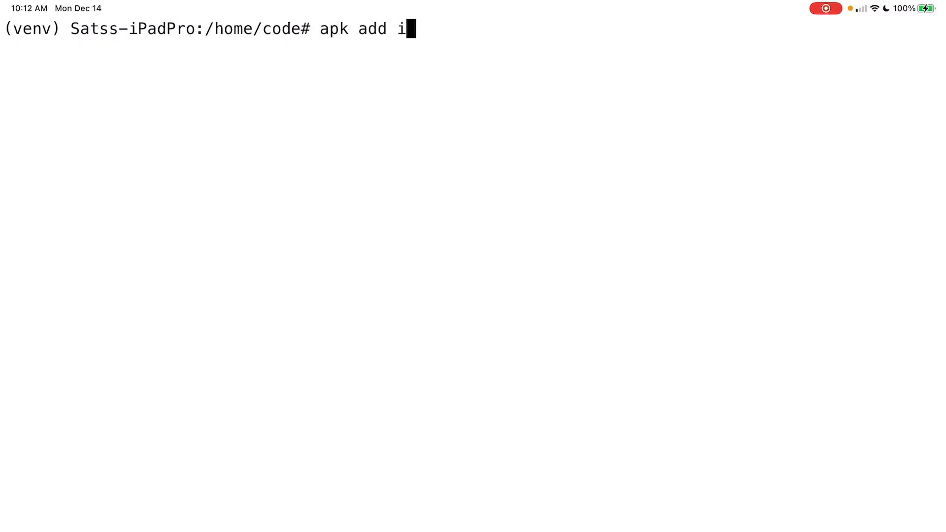
type("vim")
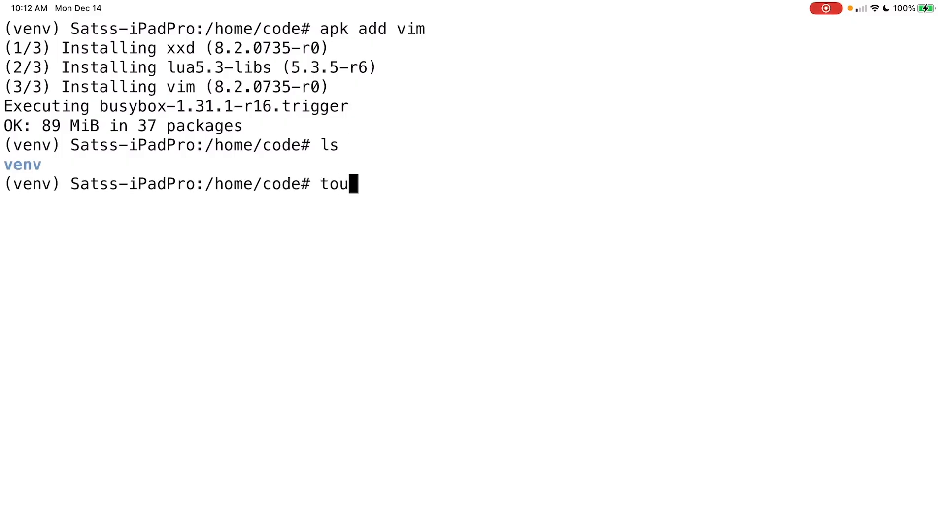
type("ch test.py")
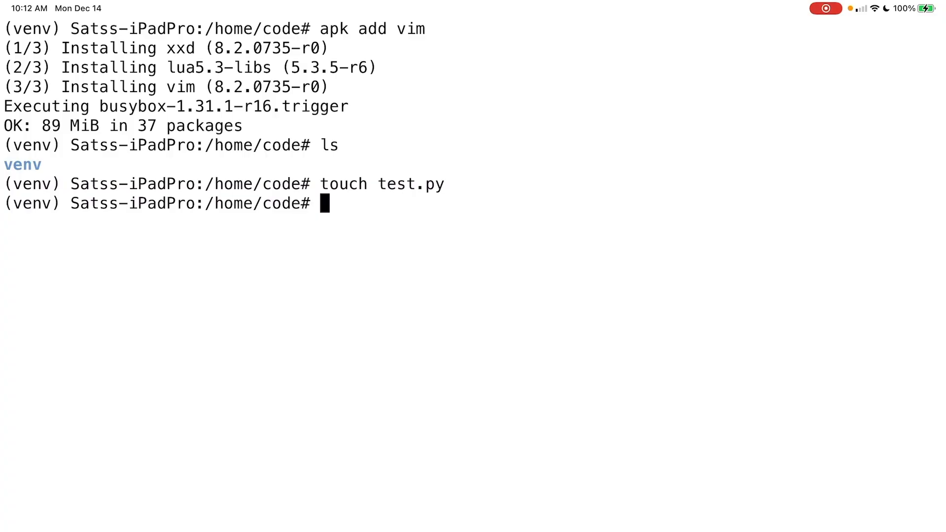
- Edit test.py in vim with an import requests line, then suspend vim back to the shell
type("vim te")
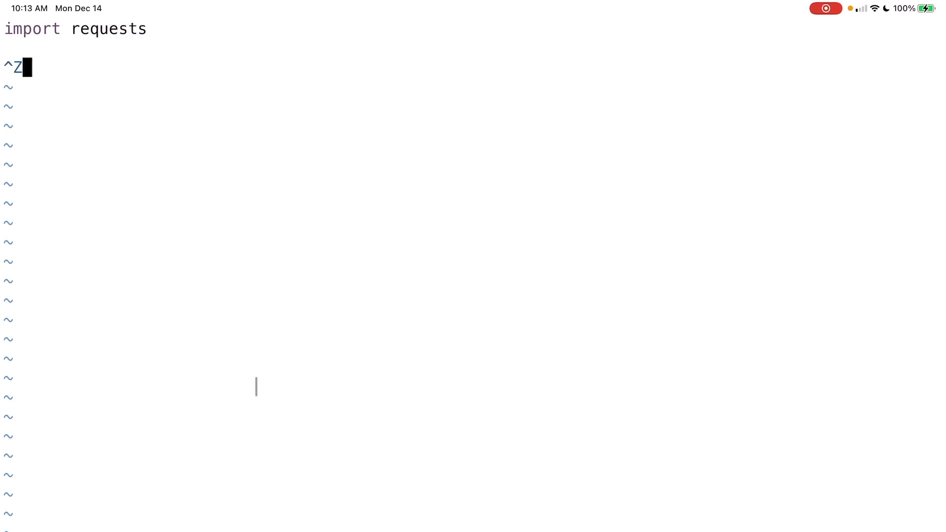
key("ctrl+z")
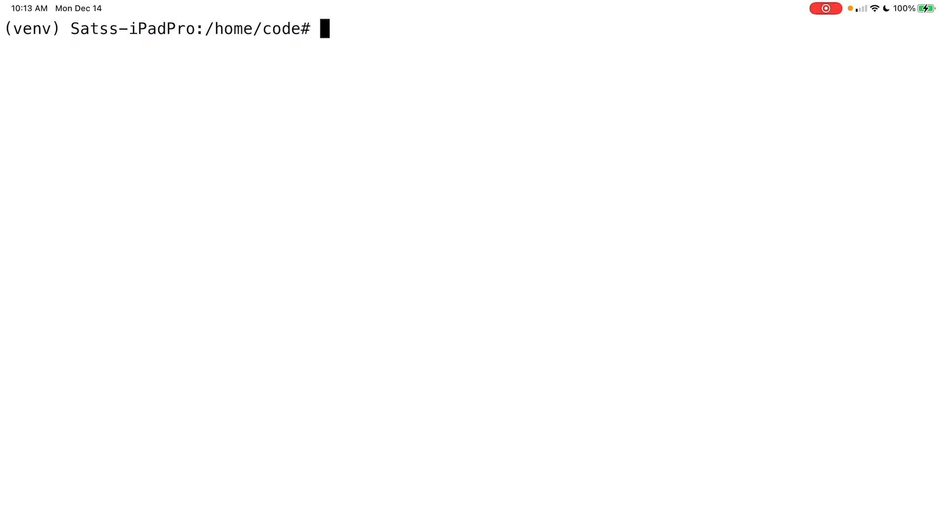
- Run apk add curl, apk add git and apk add wget one after another
type("apk")
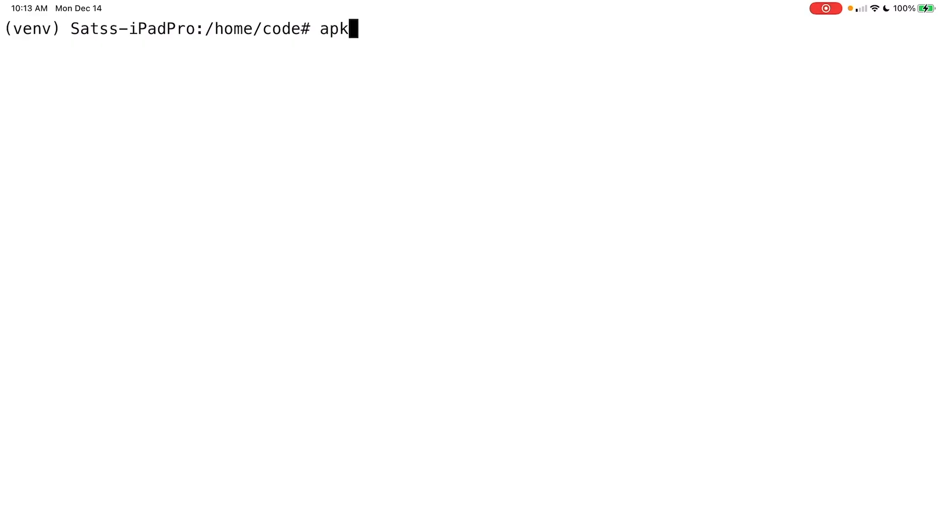
type("add curl")
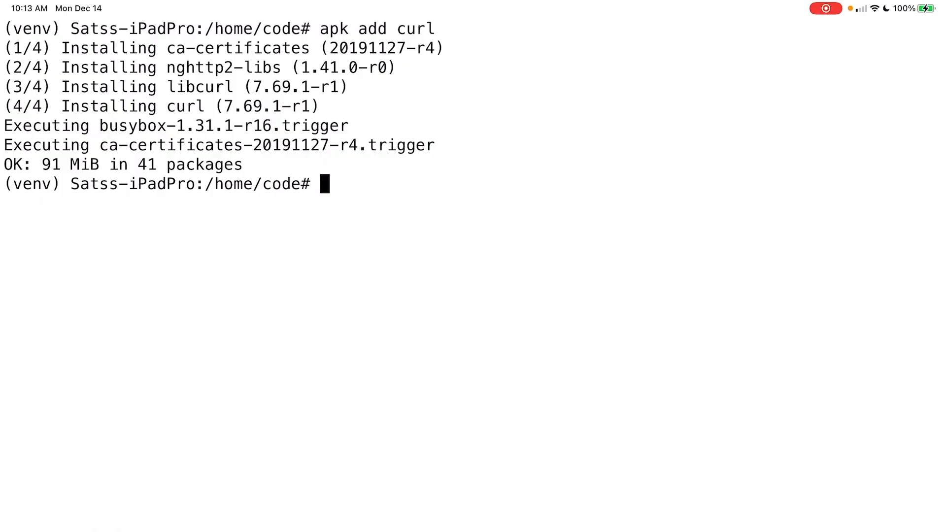
type("apk add")
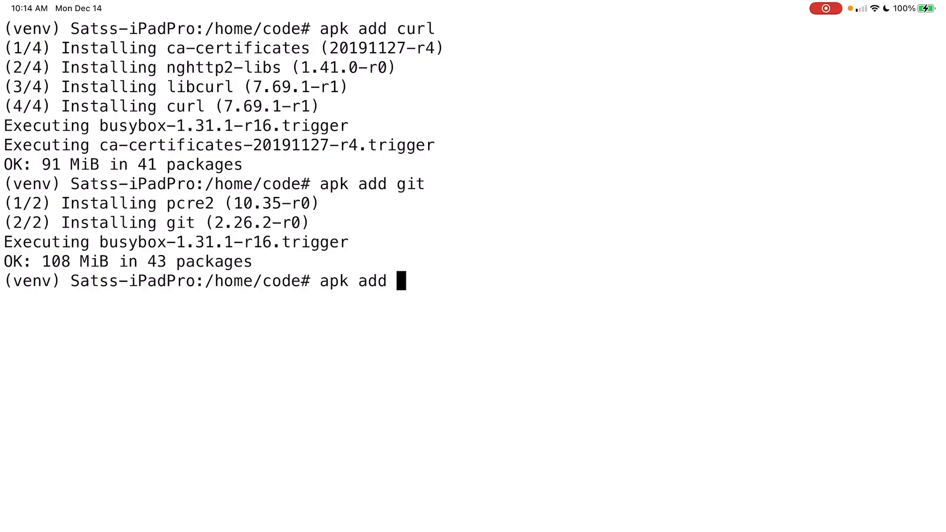
type("wget")
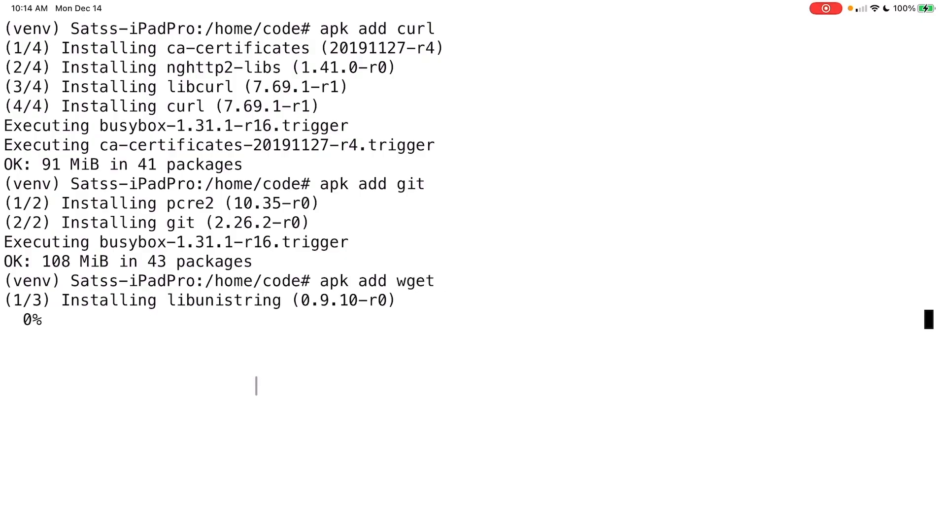